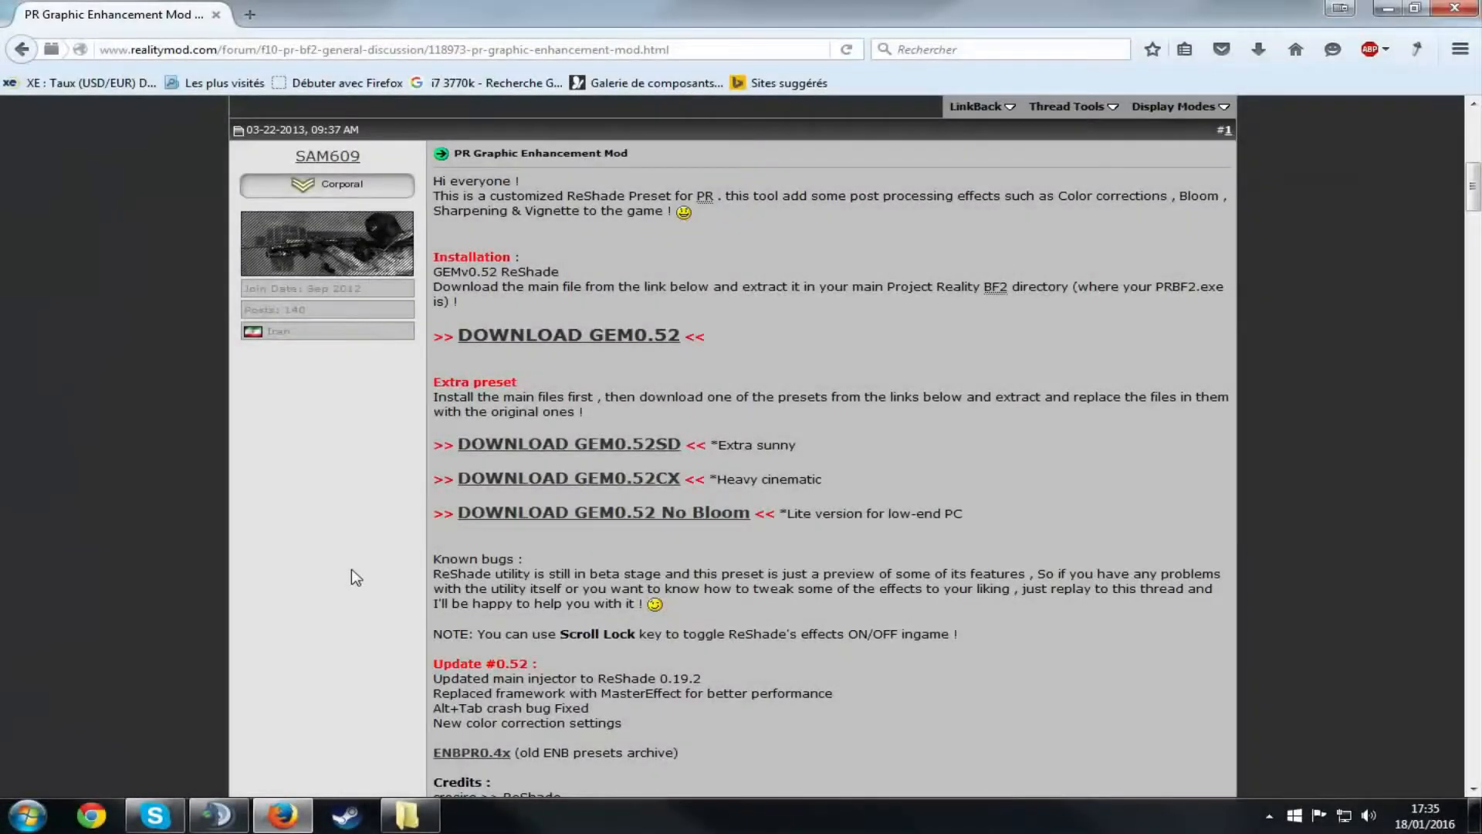
mouse_move(357, 565)
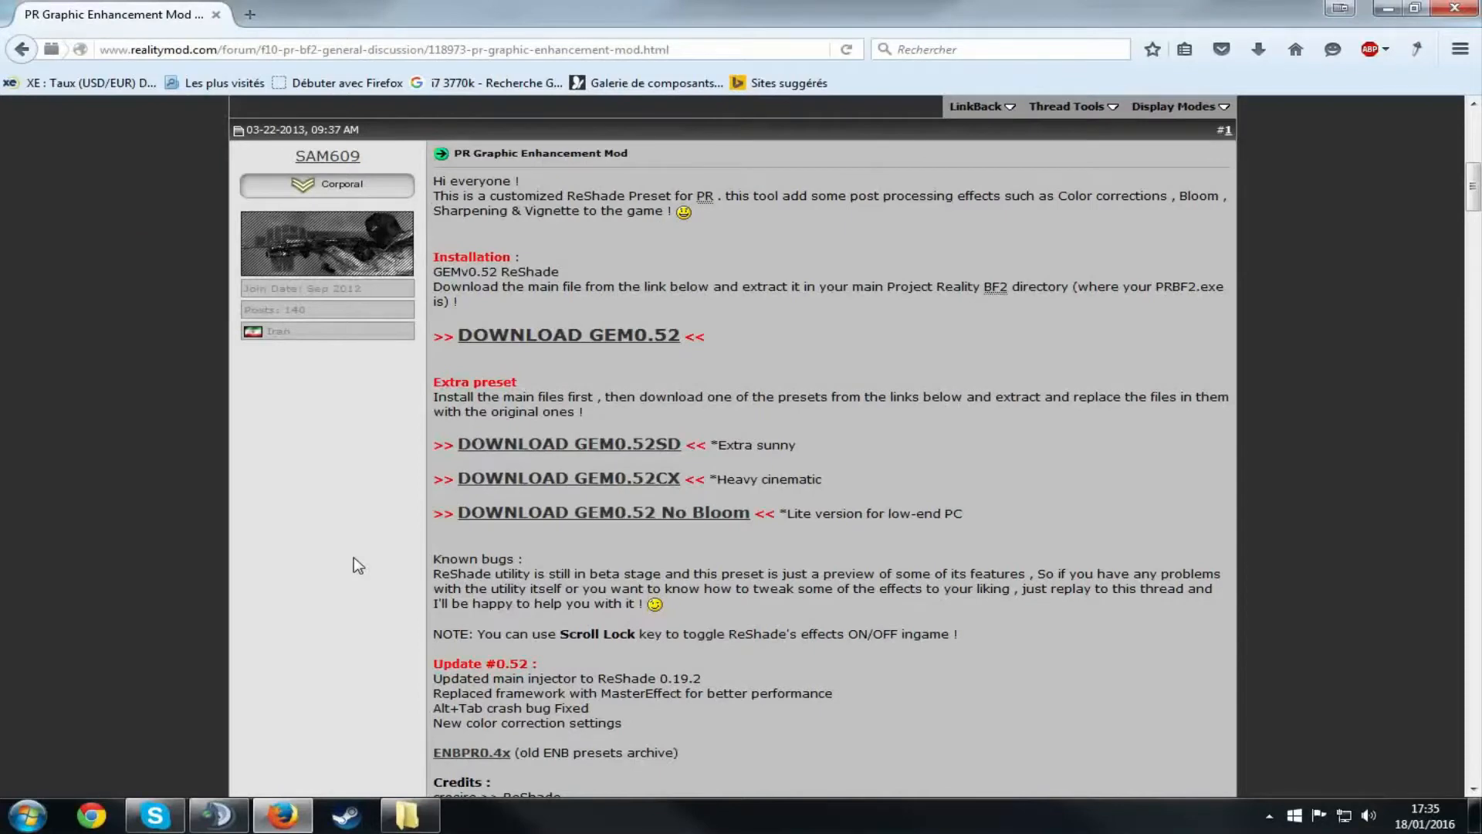
mouse_move(314, 507)
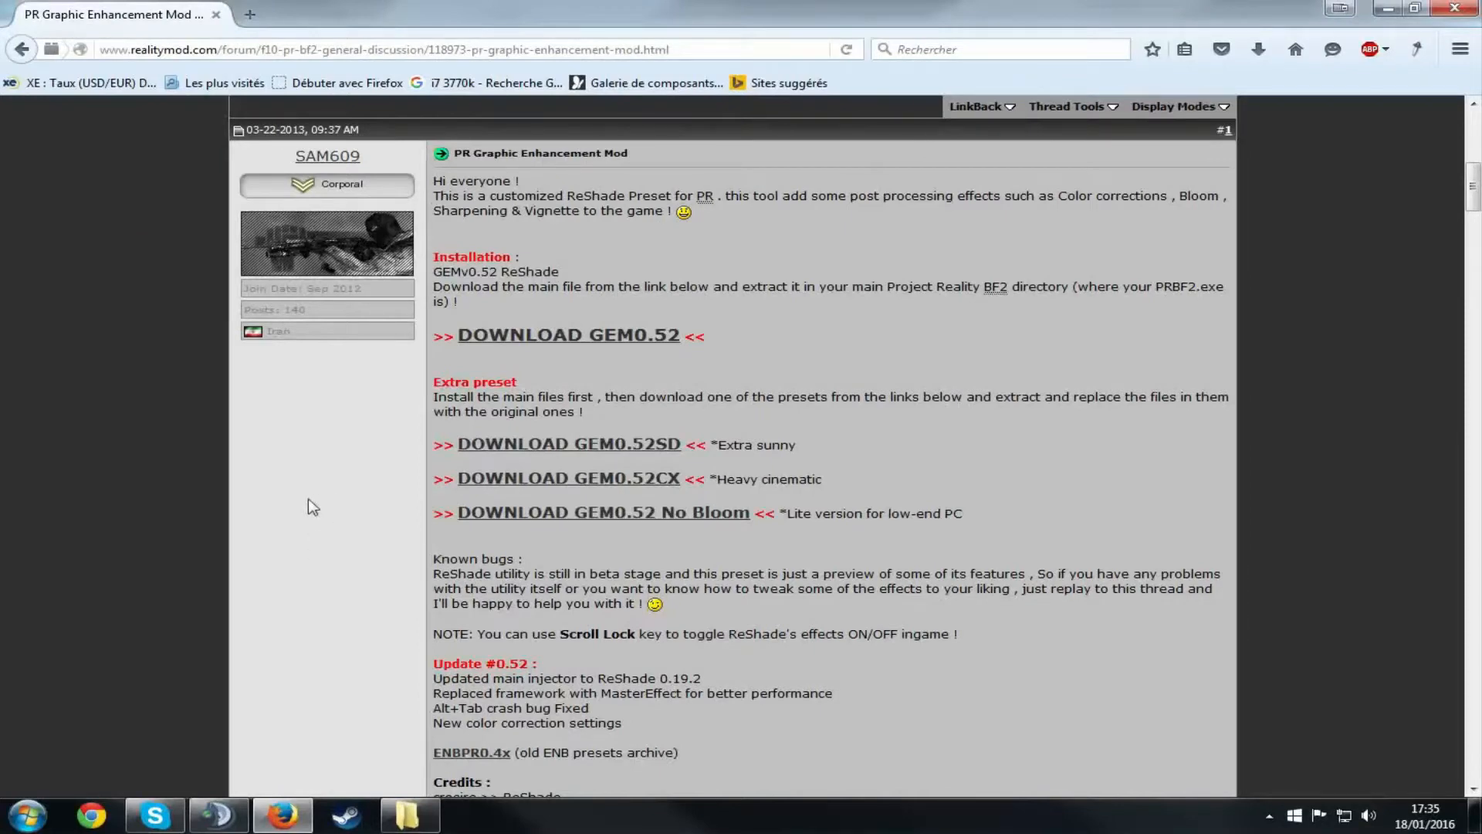
Step: Download the main PR_GEM0.52.zip archive from MediaFire and check its progress
scroll("down", 3)
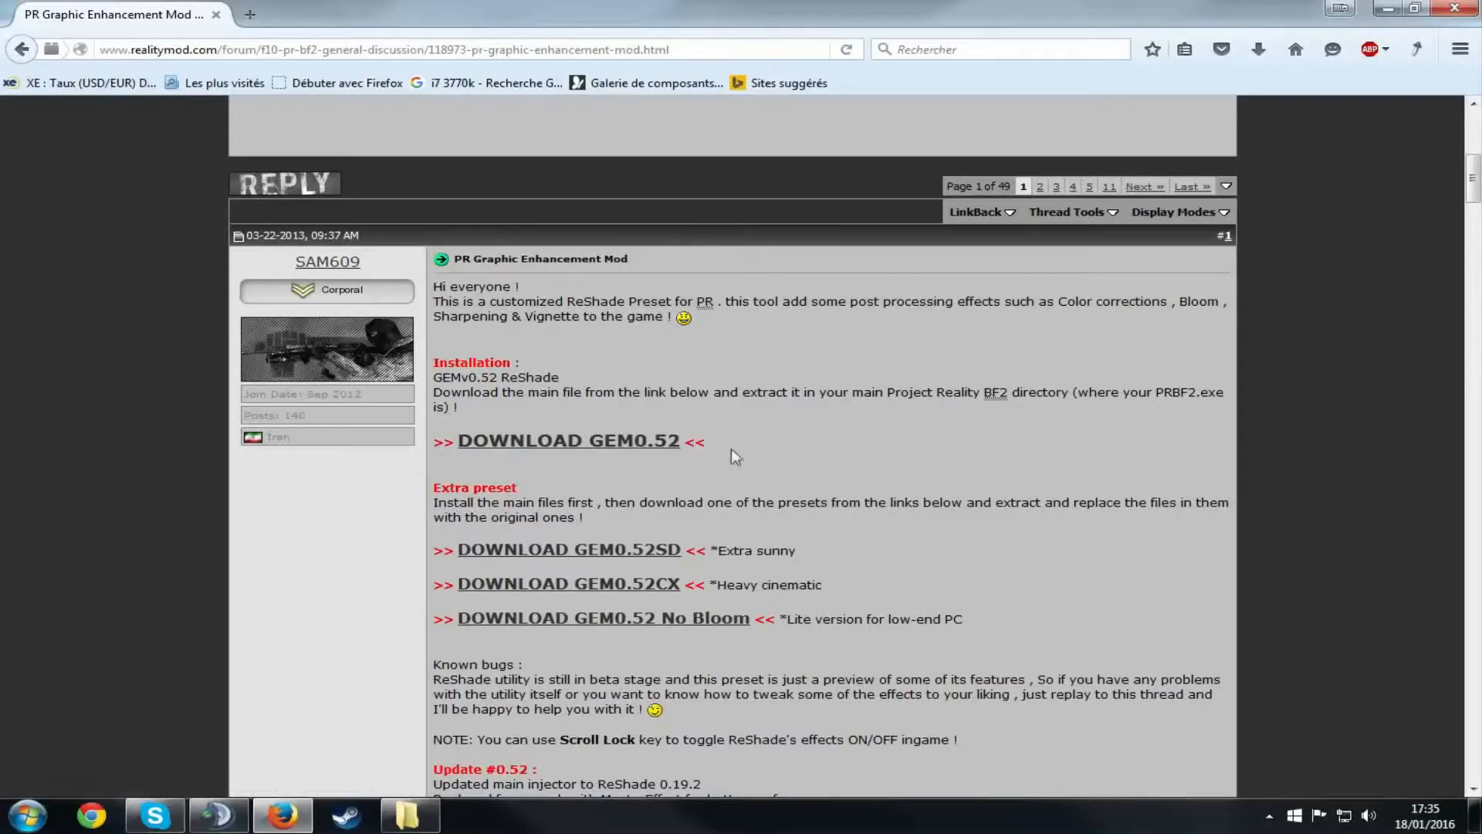
mouse_move(677, 468)
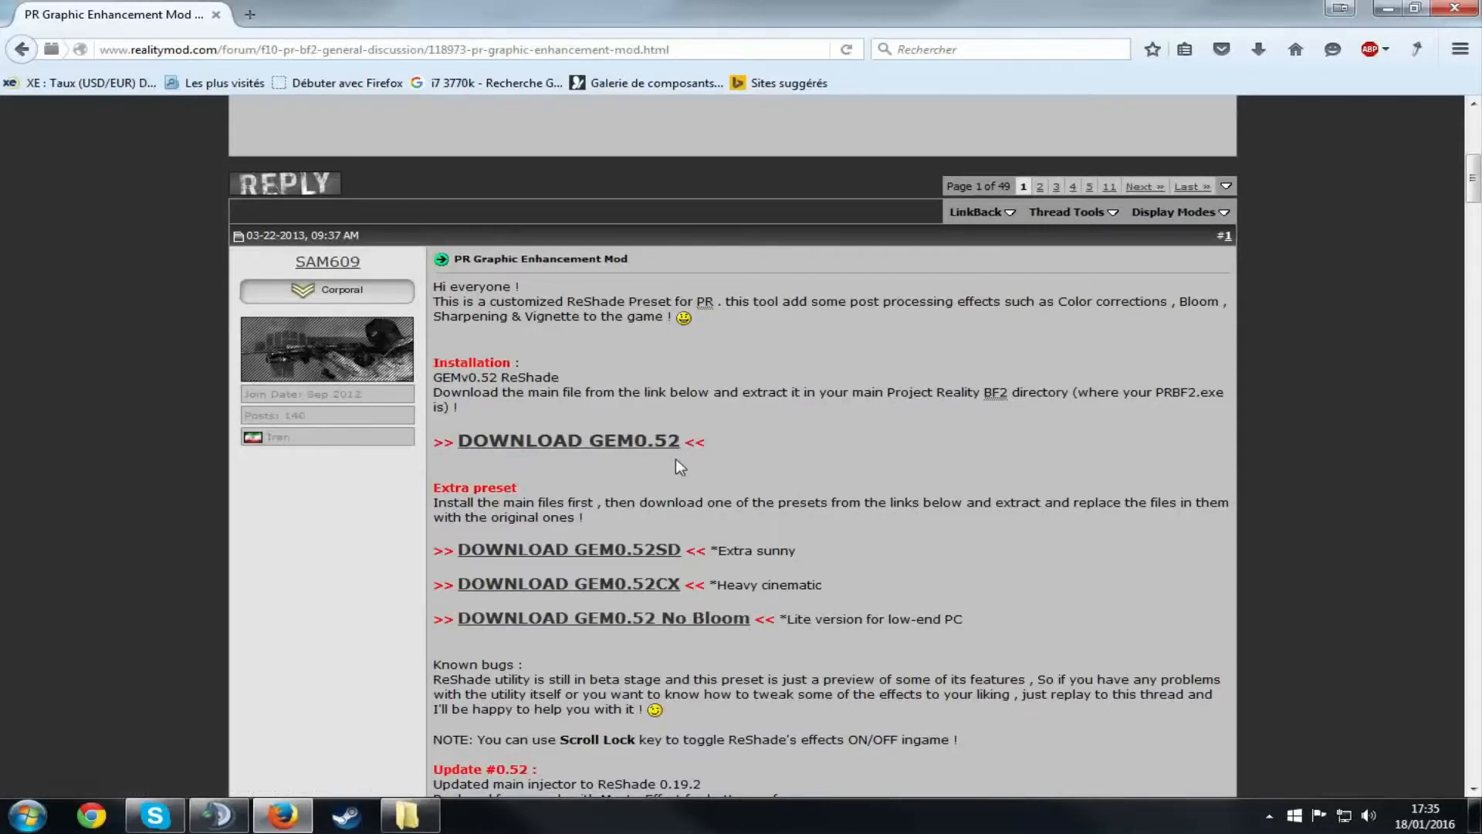
mouse_move(610, 481)
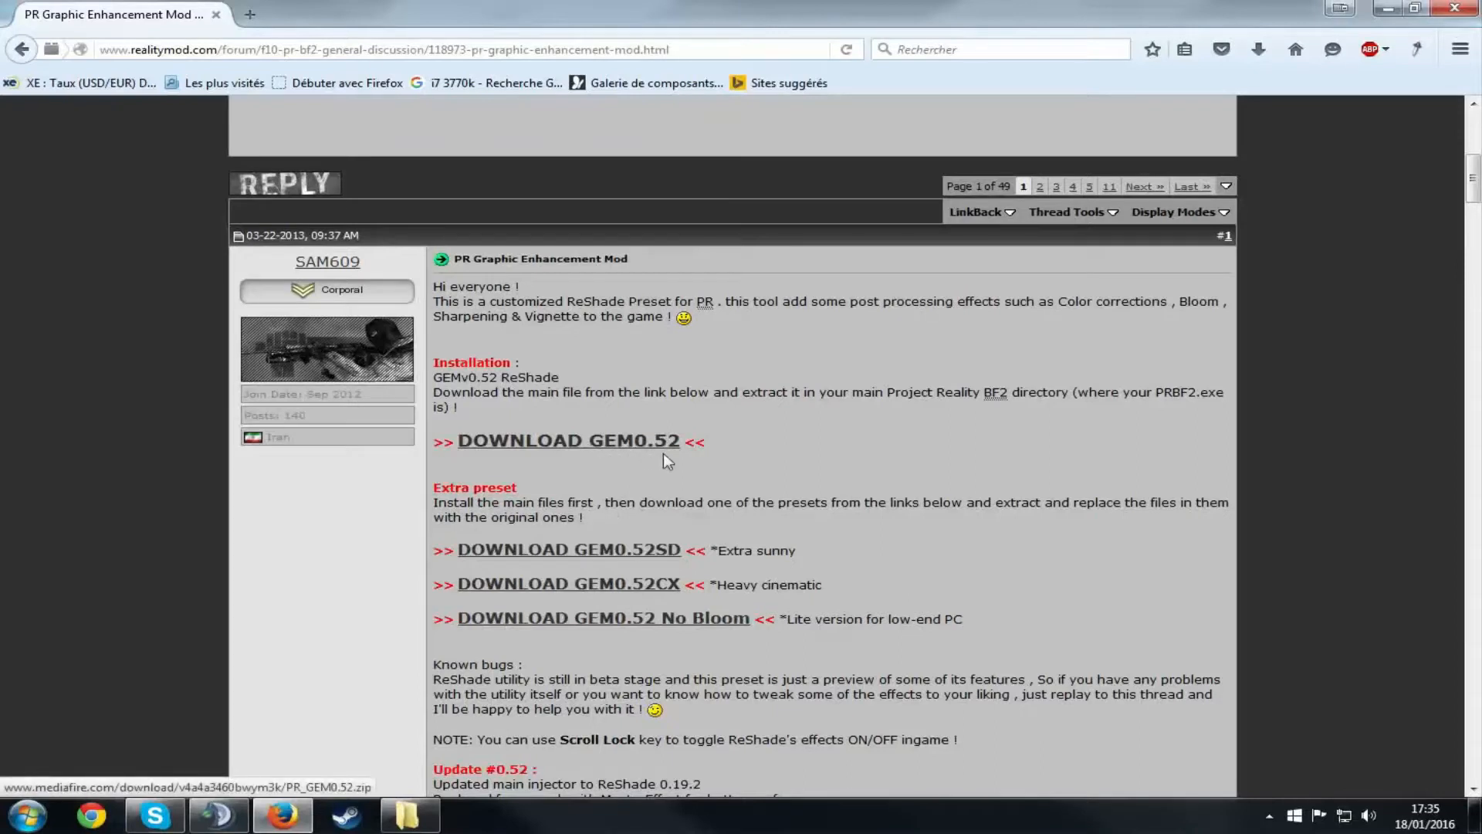
mouse_move(469, 398)
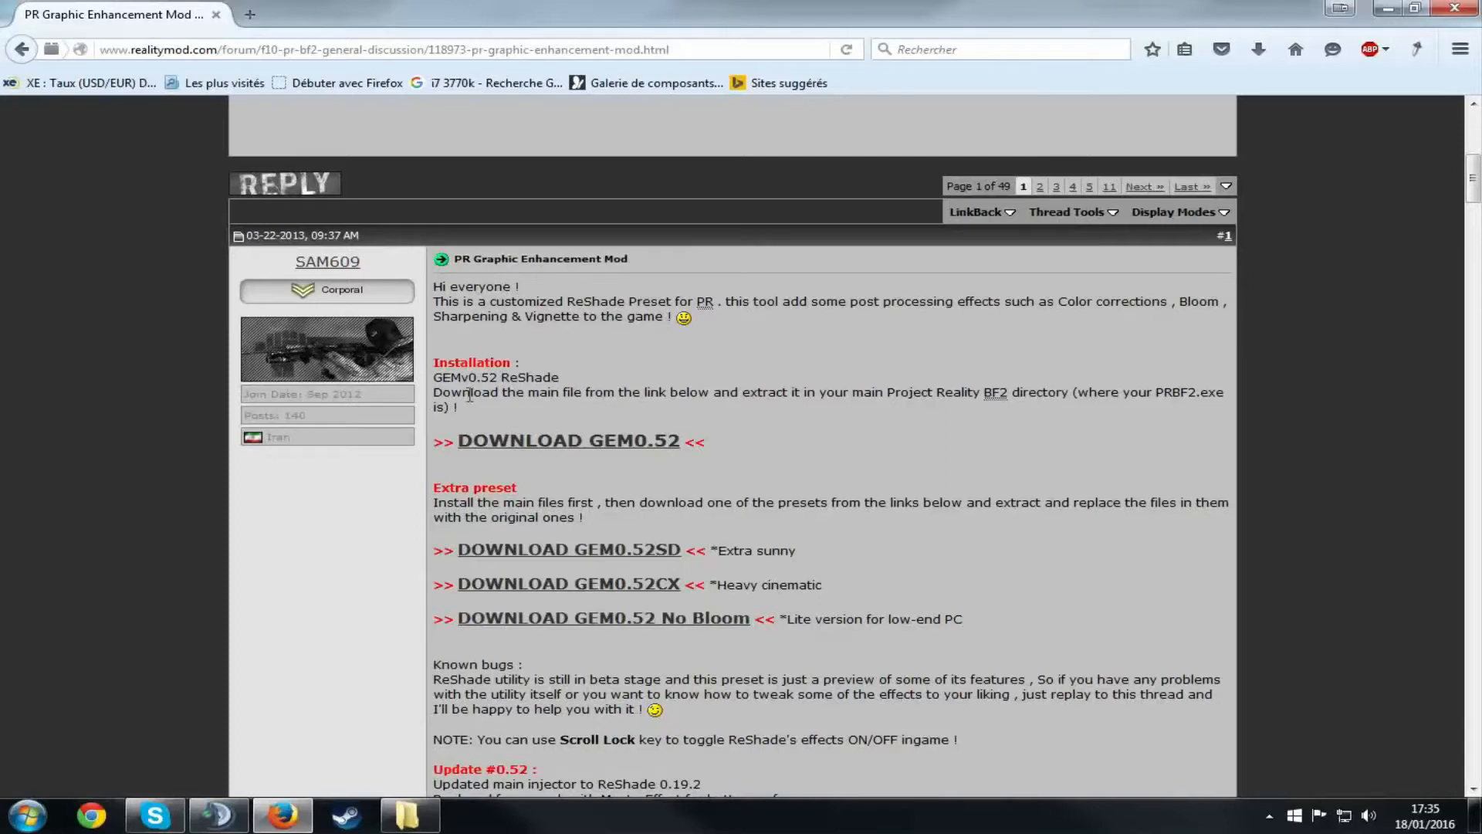
mouse_move(695, 435)
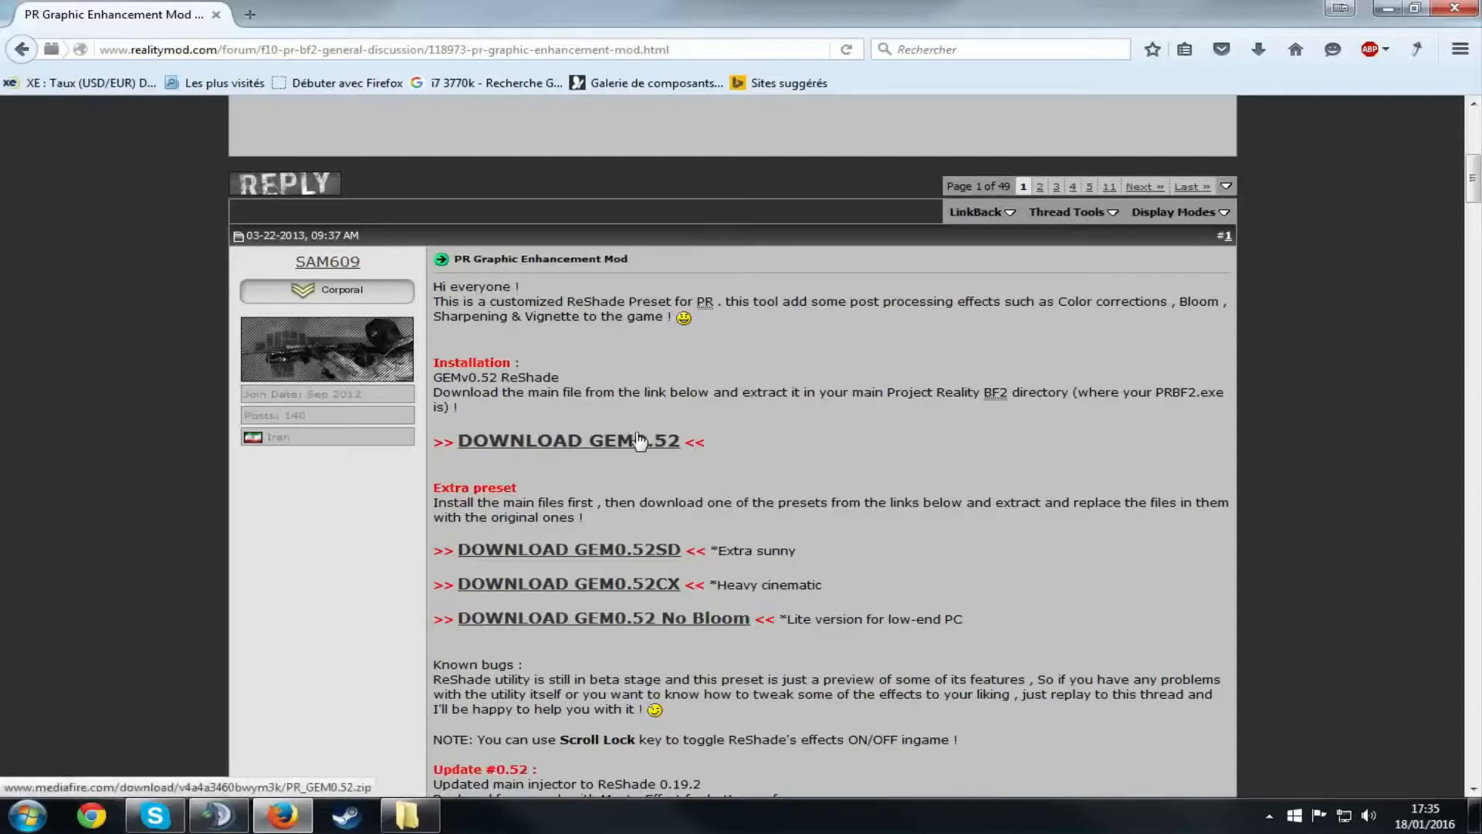
left_click(567, 440)
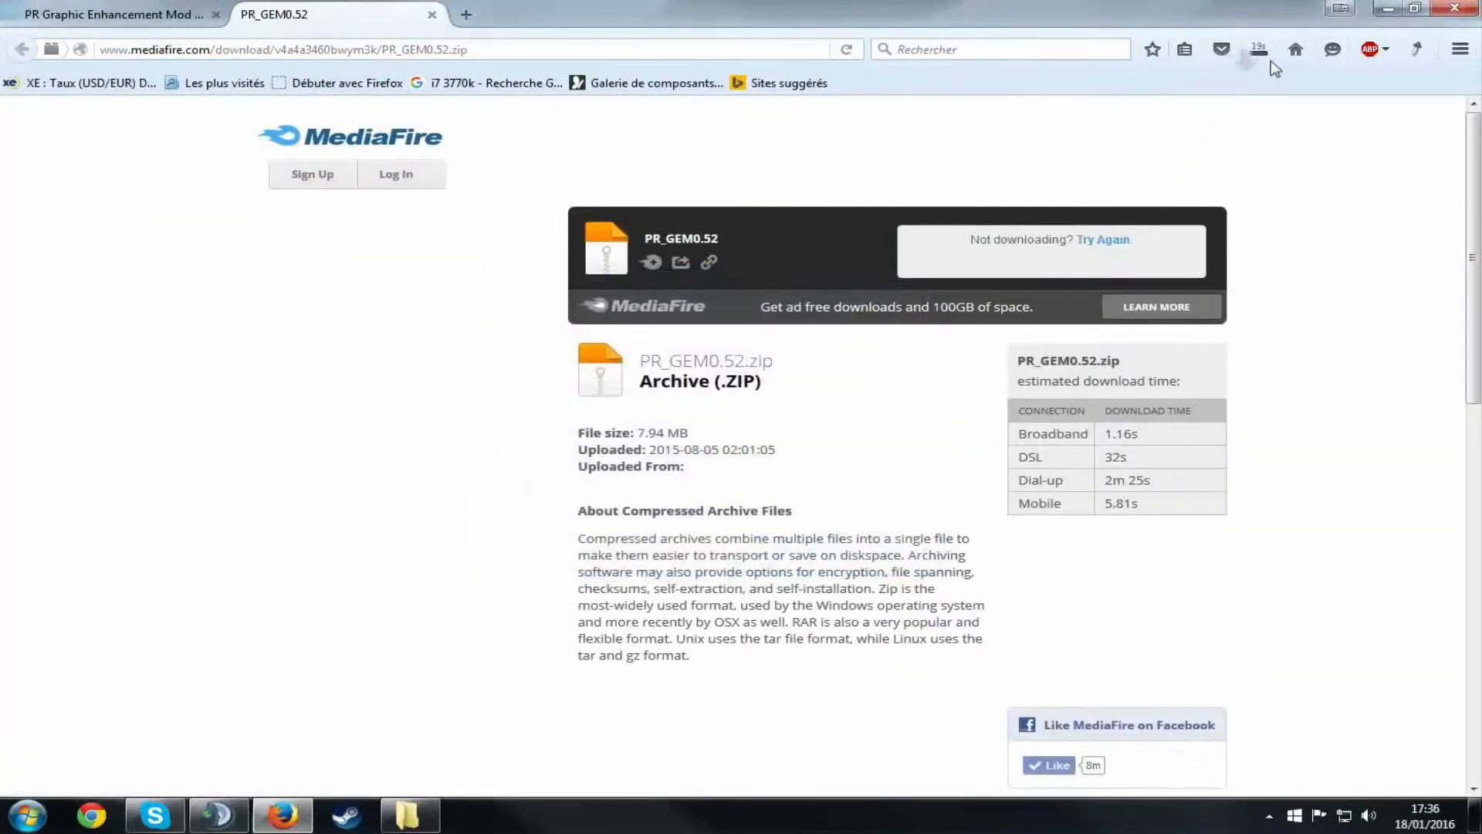
left_click(1258, 50)
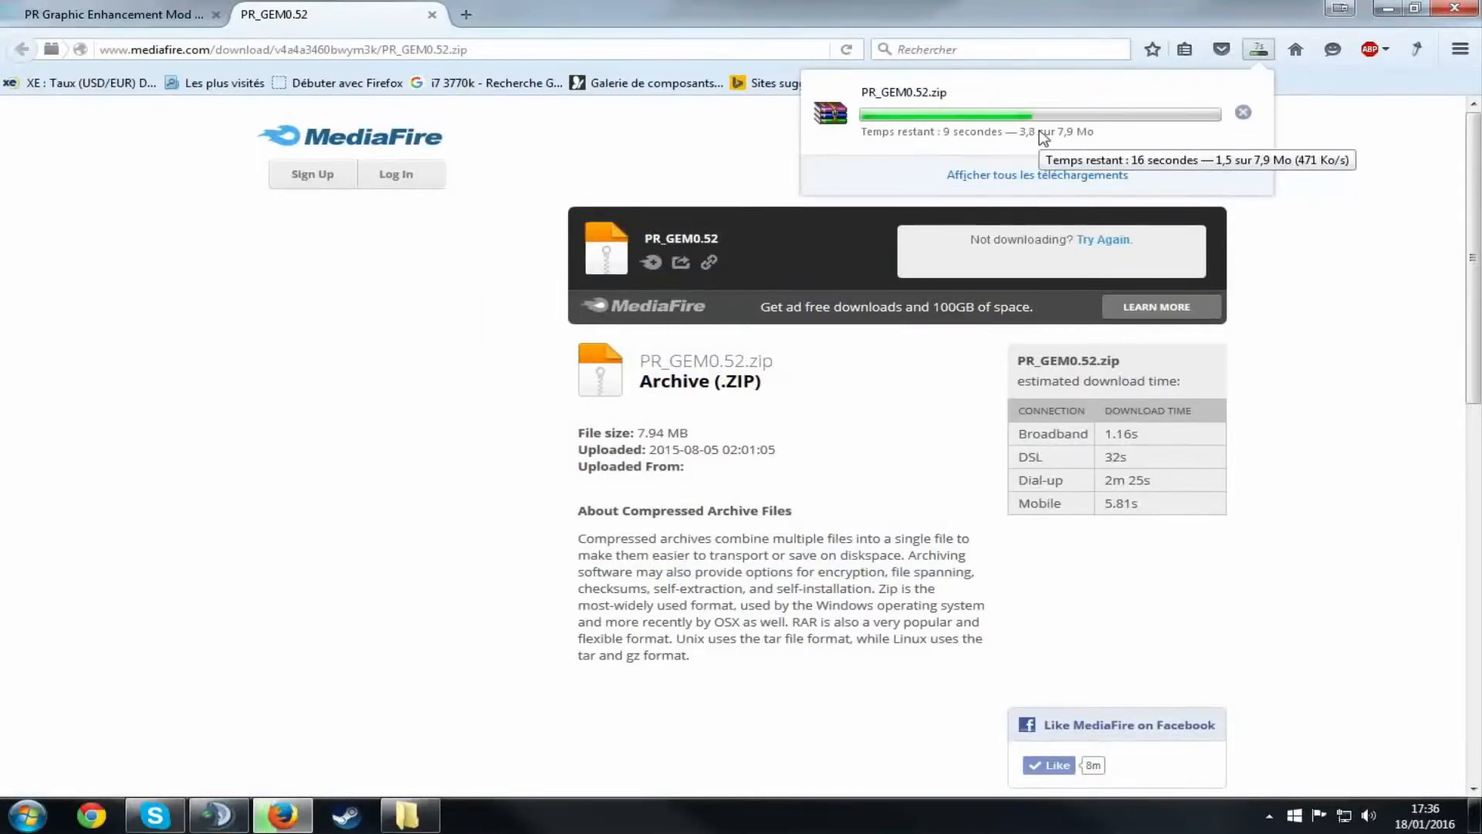
Step: Back on the forum post, start downloading the GEM0.52CX heavy cinematic preset
left_click(112, 13)
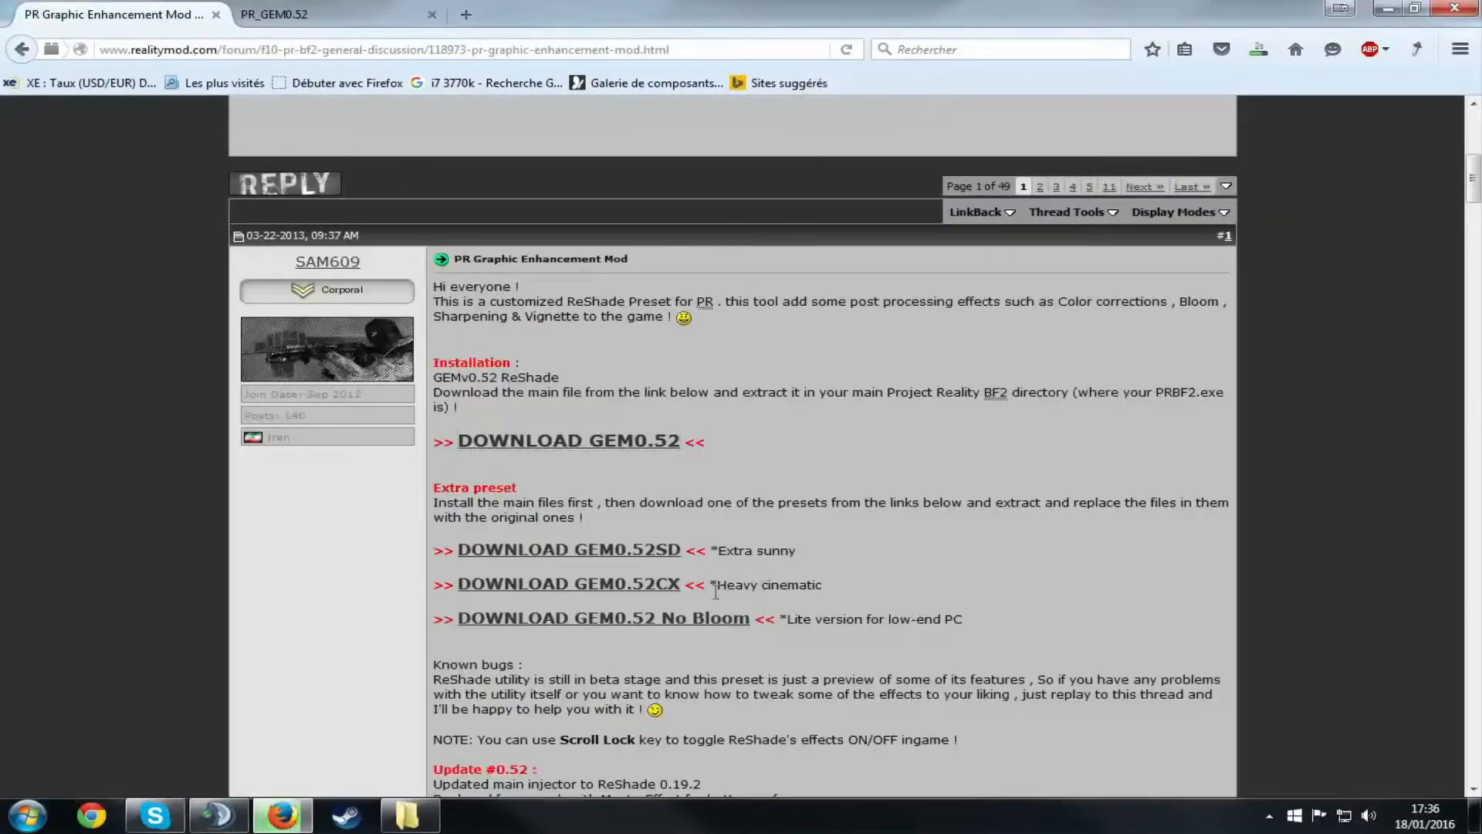
left_click(566, 584)
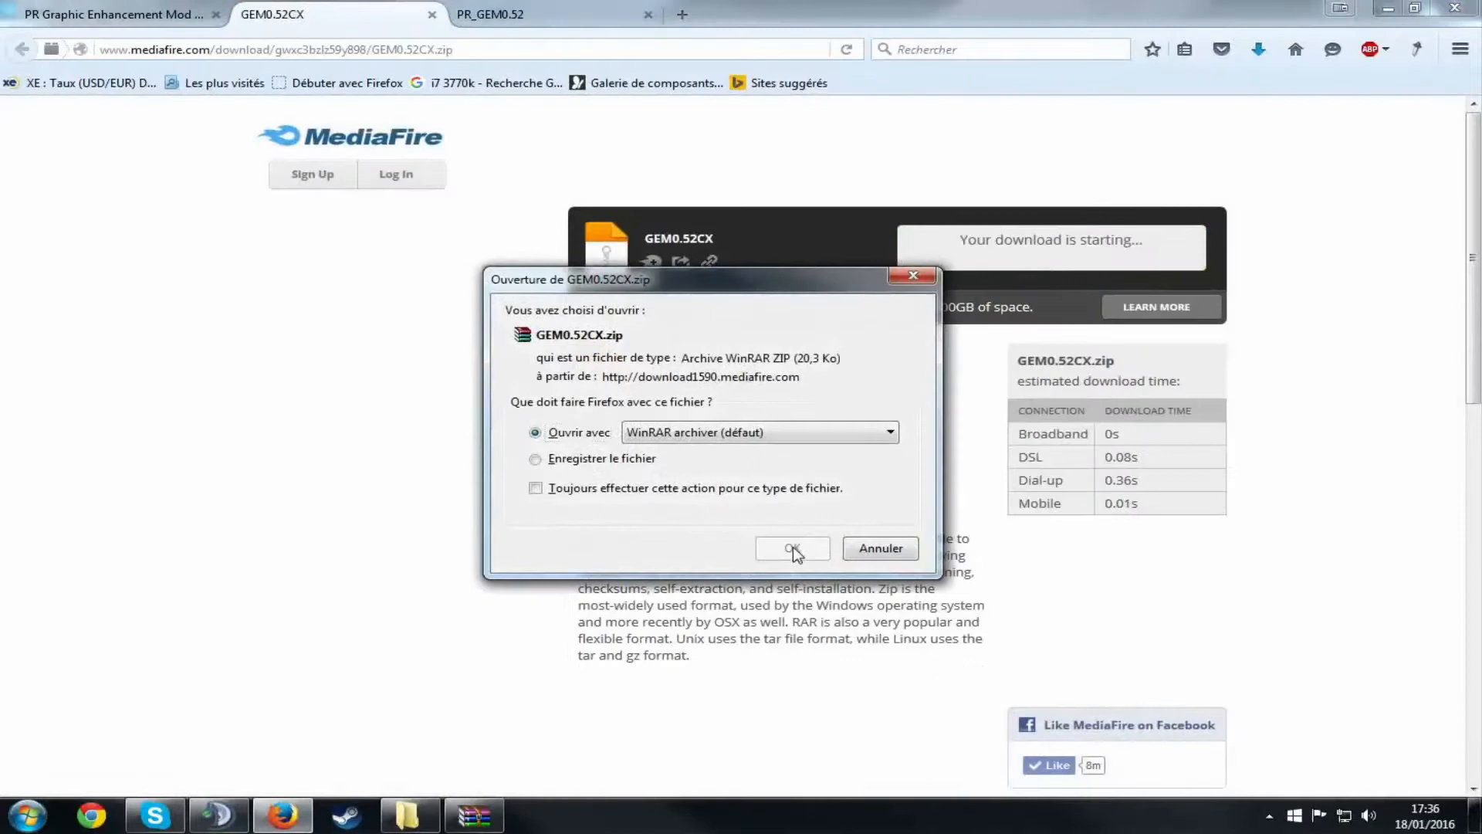
Step: Open GEM0.52CX.zip in WinRAR and drop its contents into D:\PR until the MasterEffect merge prompt appears
left_click(792, 548)
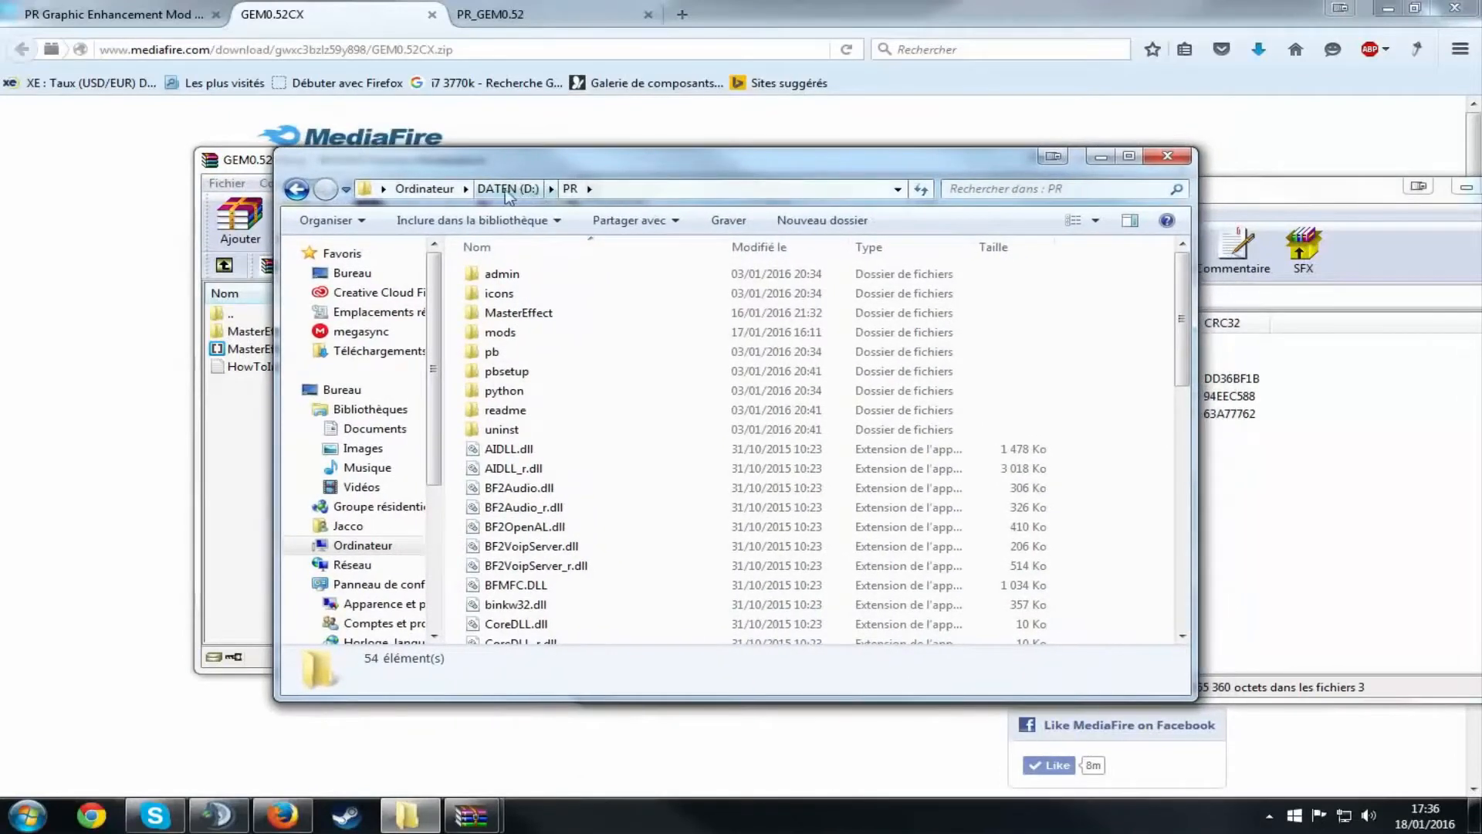
mouse_move(440, 206)
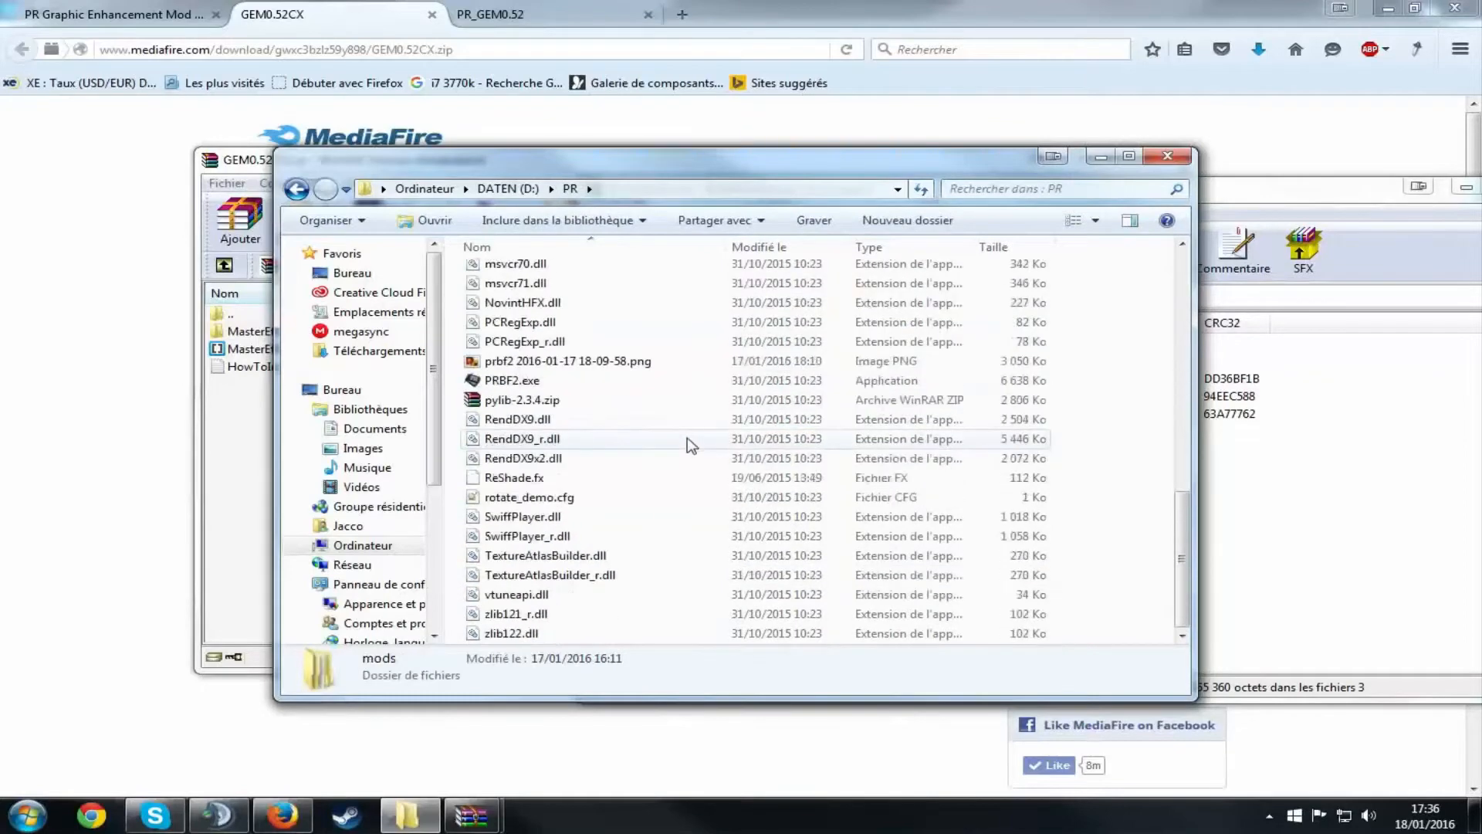
left_click(513, 380)
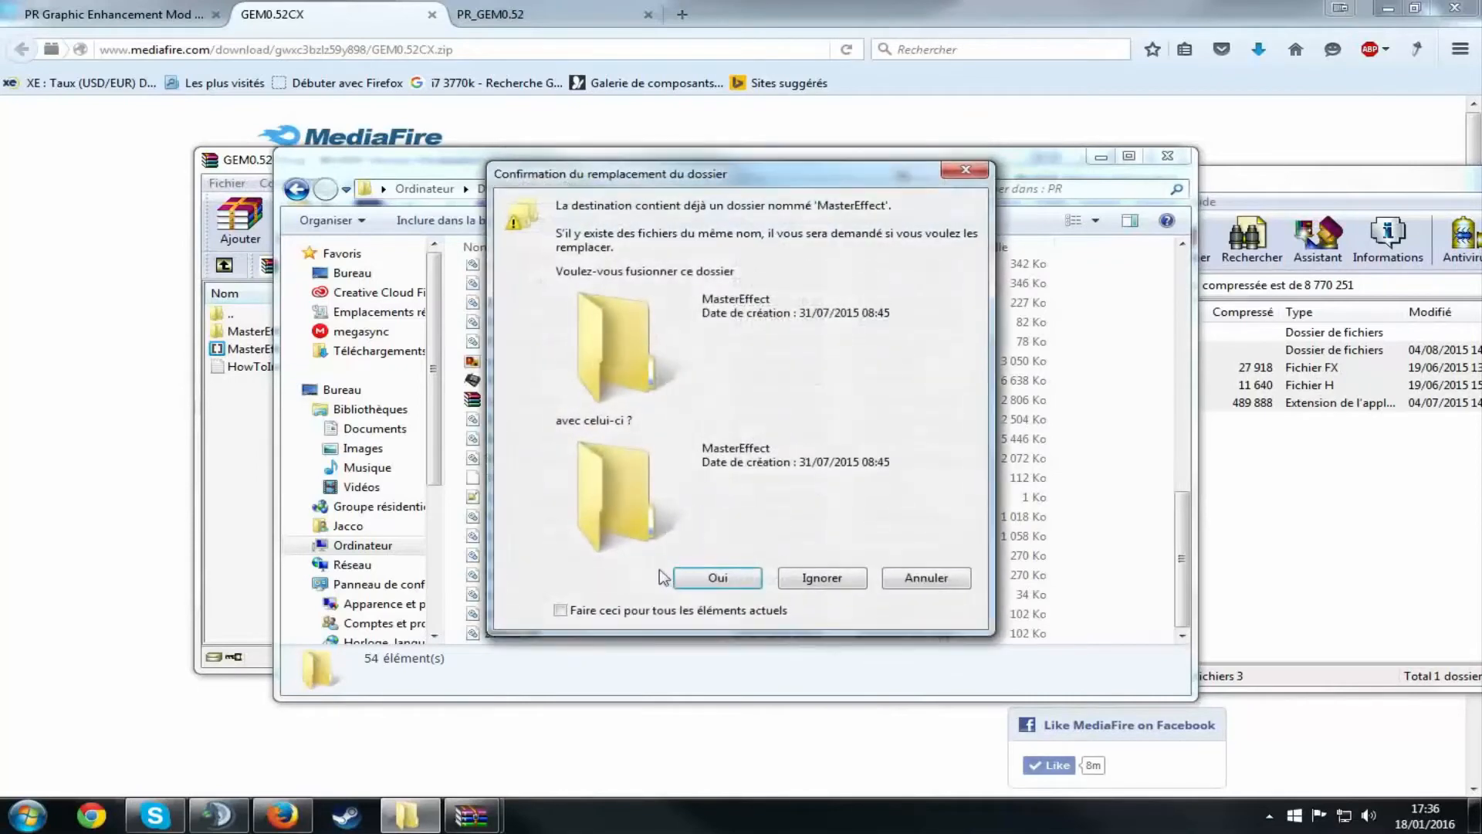
Step: Merge the MasterEffect folder and extract MasterEffect.h into the PR folder, overwriting the originals
left_click(716, 577)
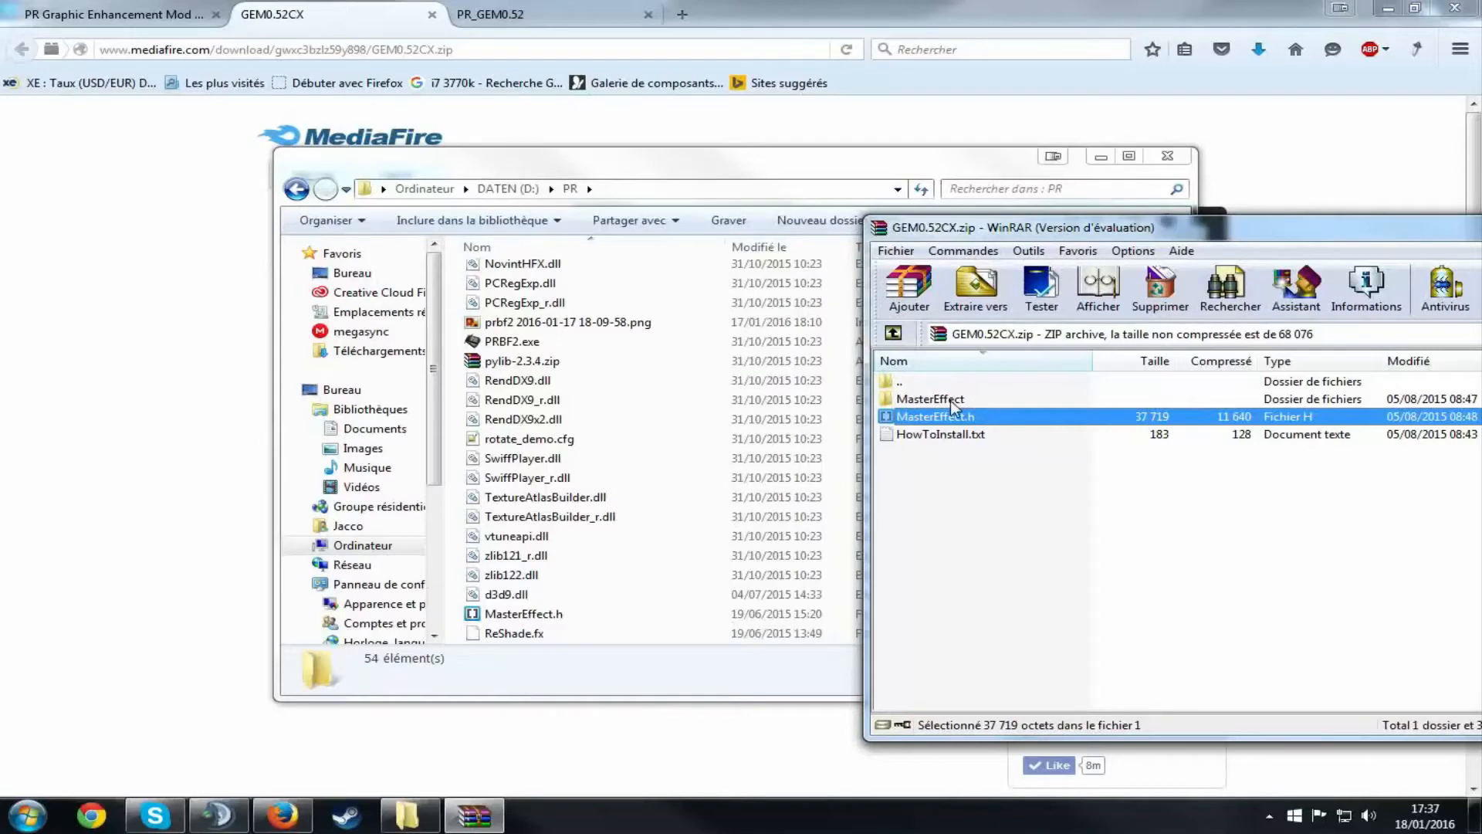
left_click(930, 398)
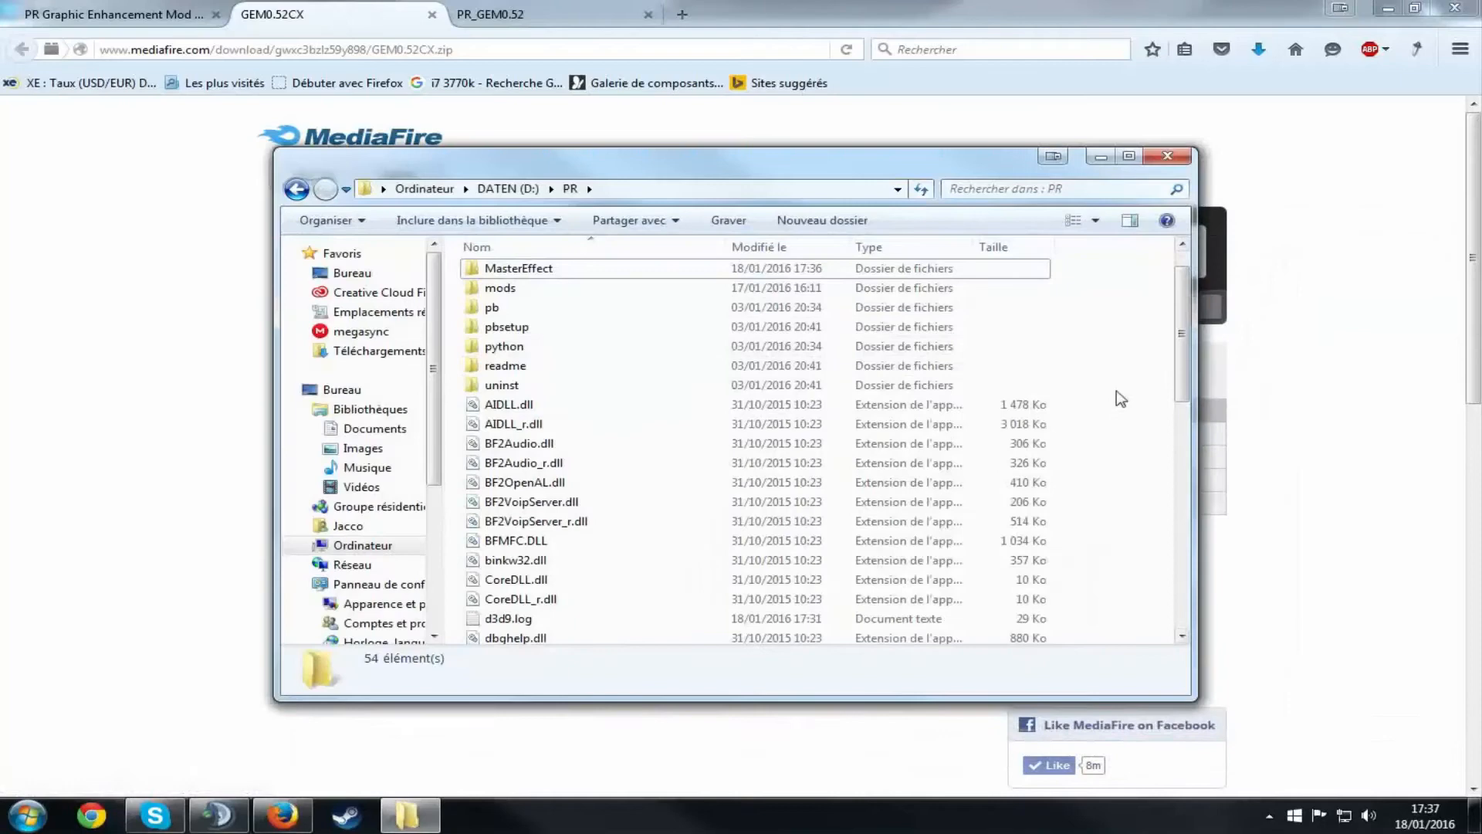
scroll("down", 3)
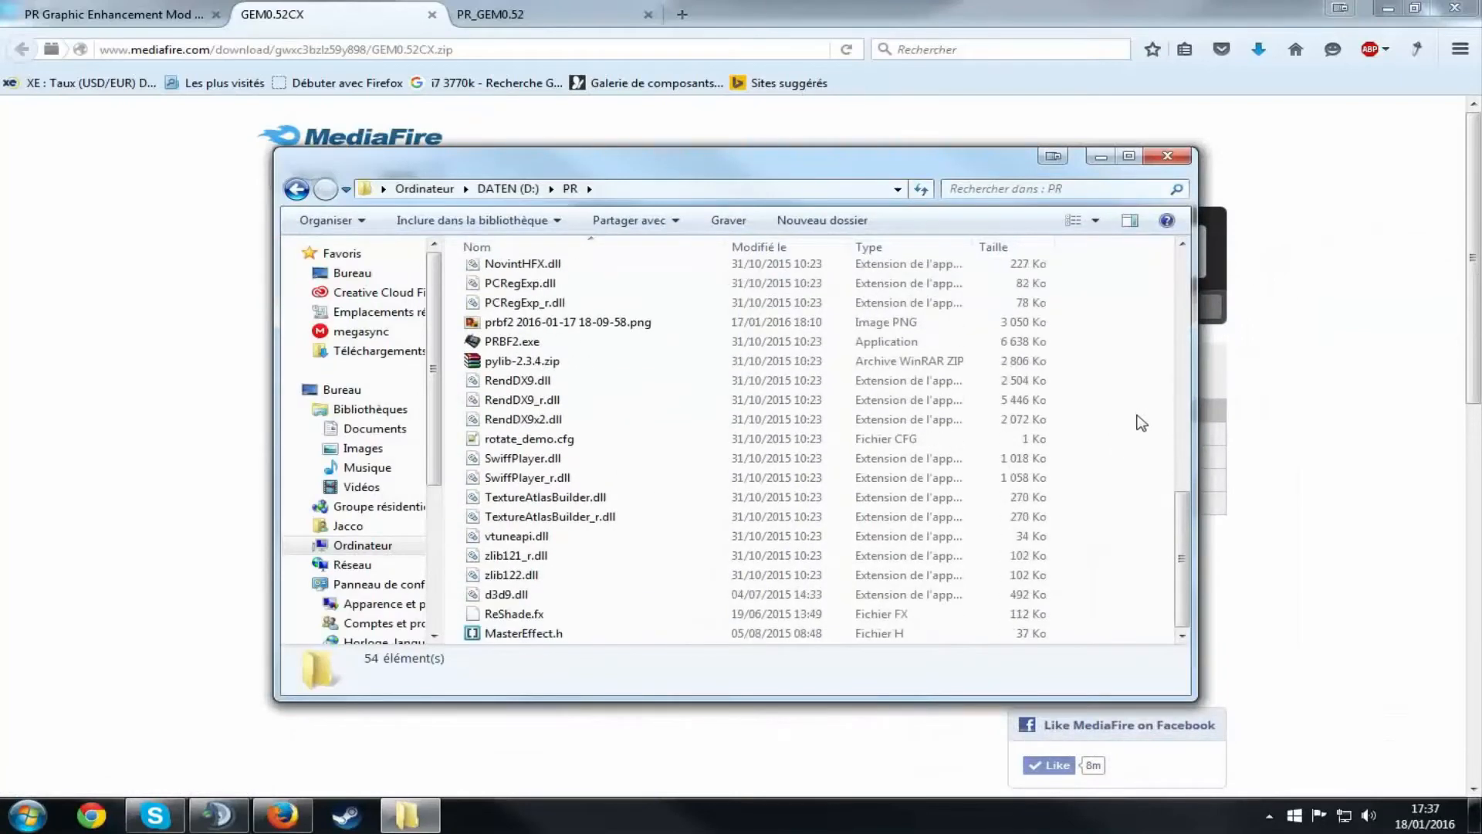